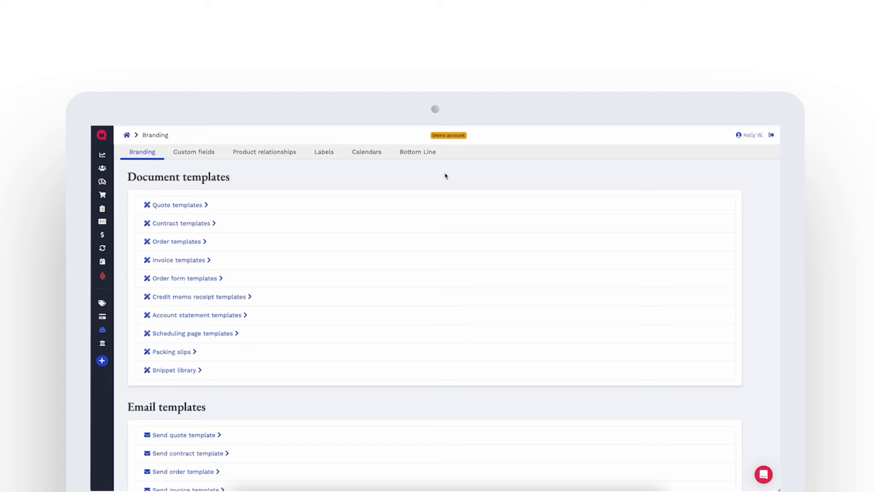
mouse_move(122, 278)
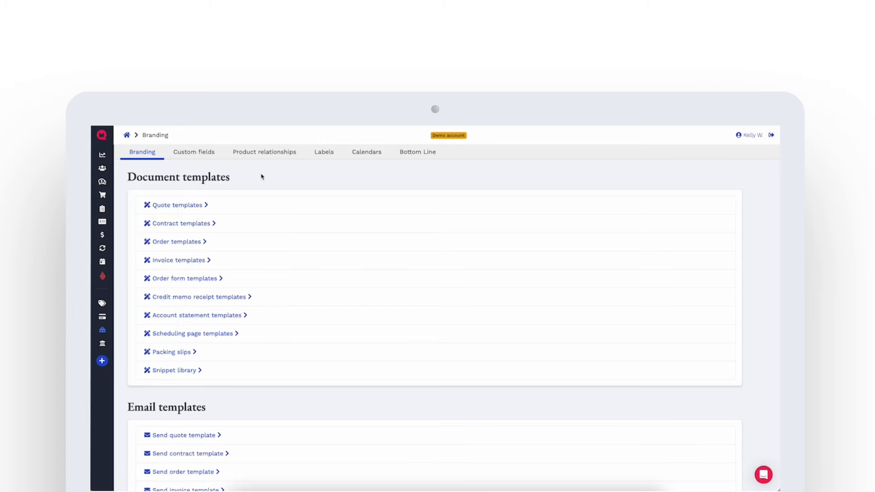
mouse_move(182, 175)
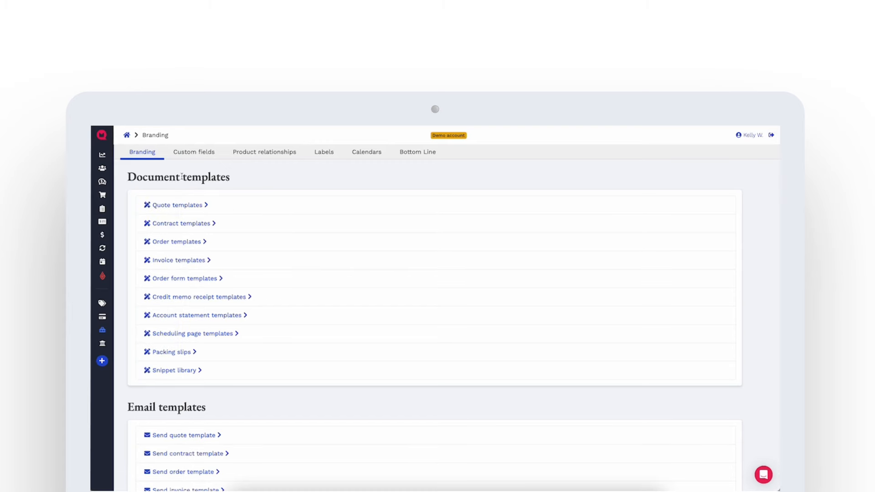
Reach the Quote templates list from the Branding page's Document templates links
scroll(down, 3)
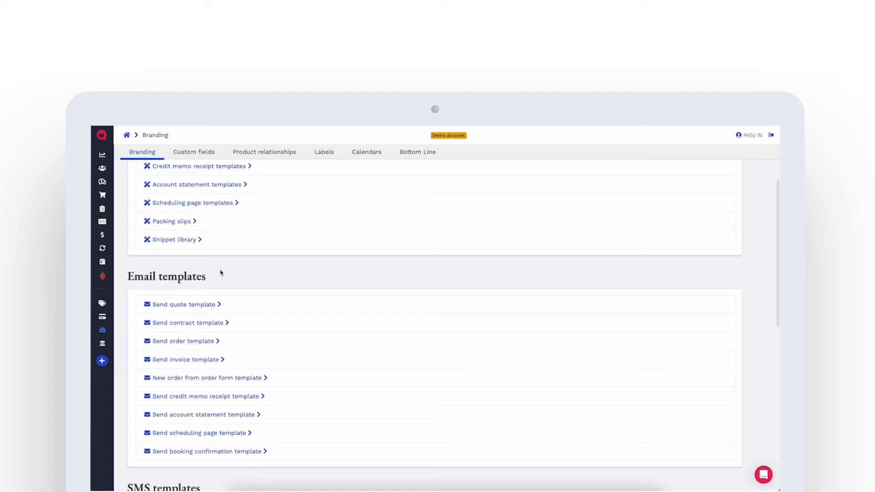
scroll(down, 3)
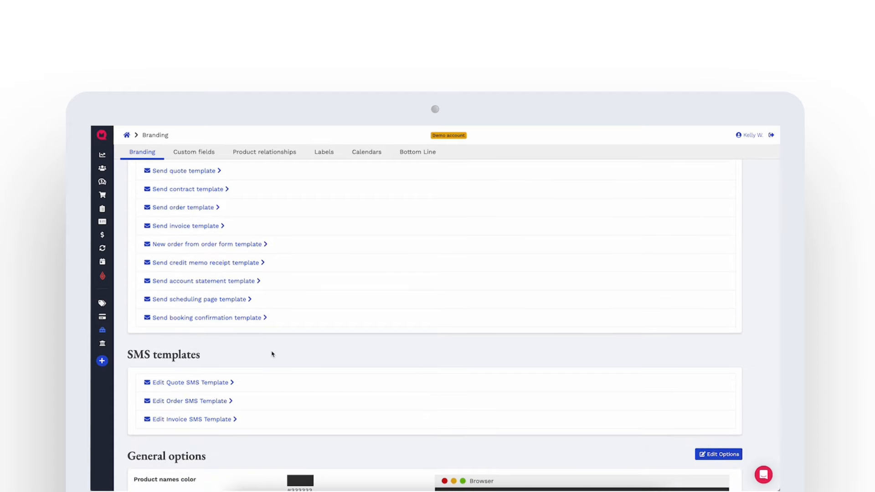
scroll(up, 3)
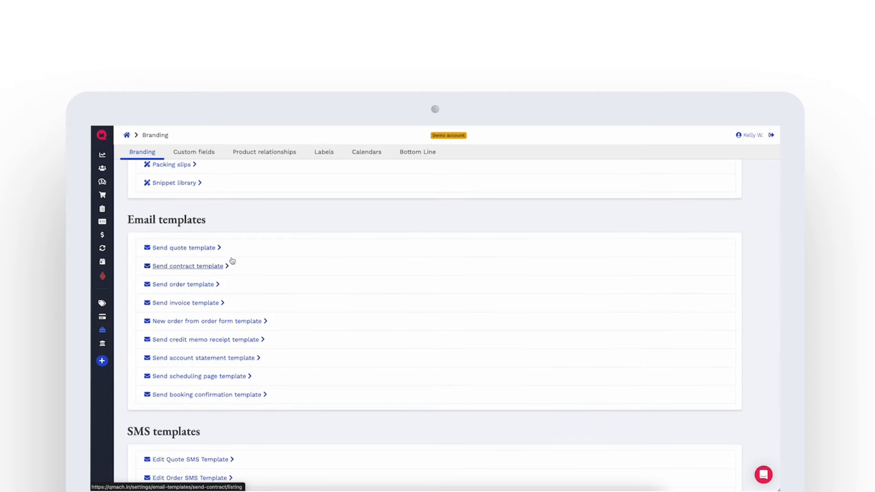
scroll(up, 3)
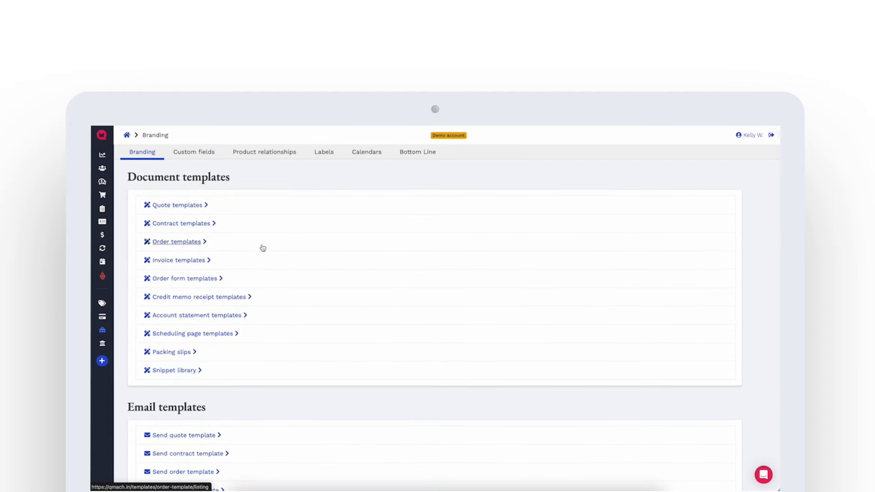
mouse_move(182, 223)
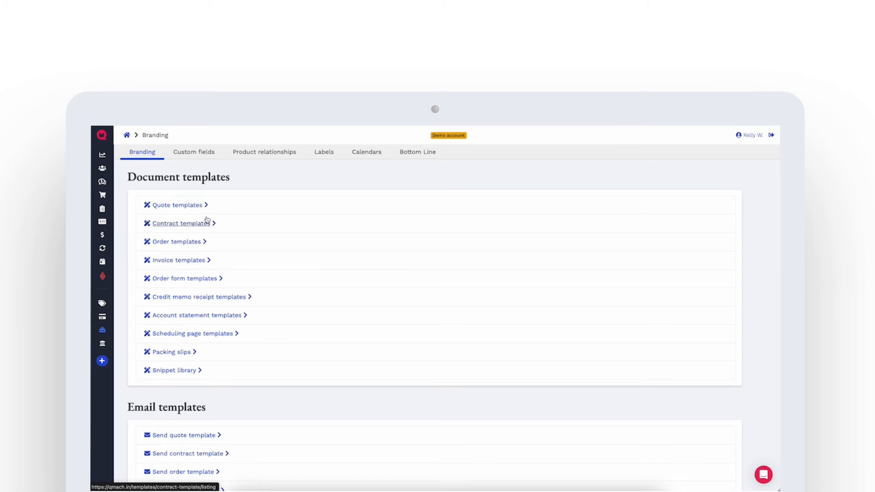
click(177, 205)
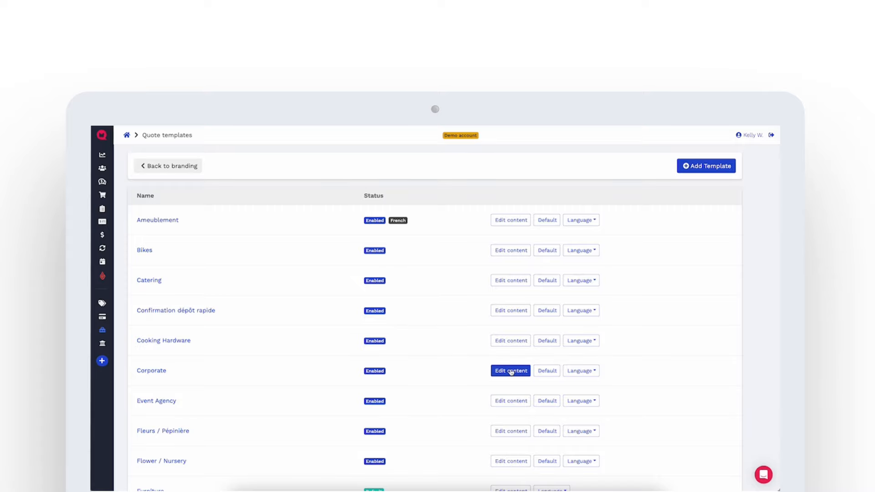
Edit the Corporate template's content and look at the Your Quotation pricing table's options
click(510, 371)
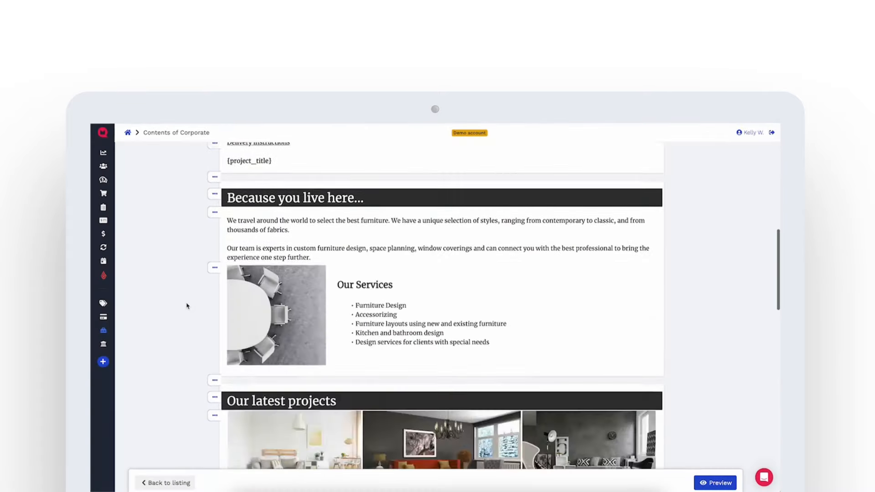
scroll(down, 3)
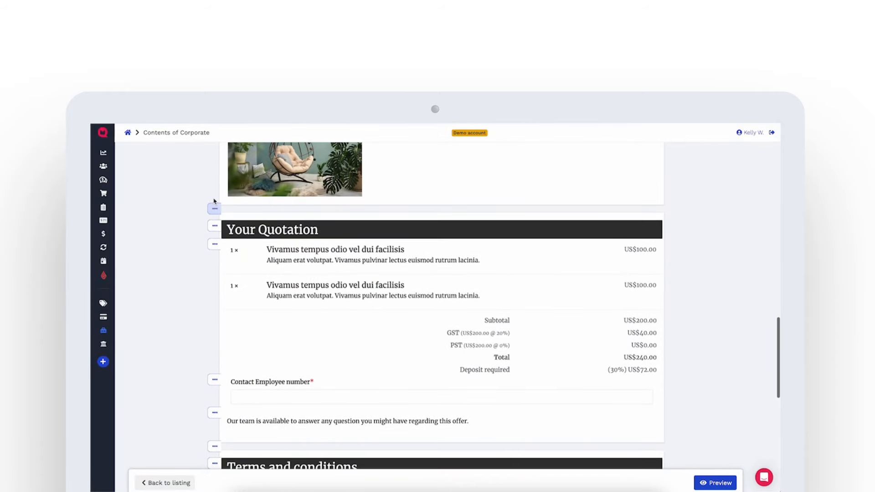
click(214, 244)
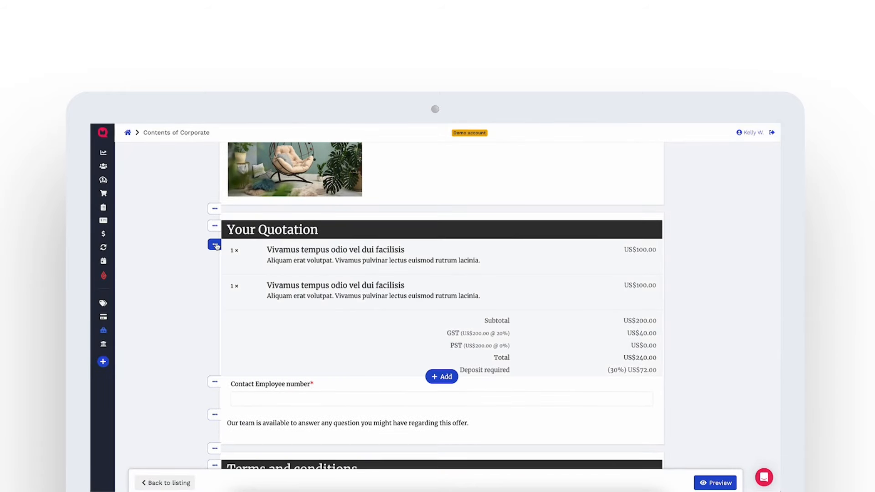
click(214, 244)
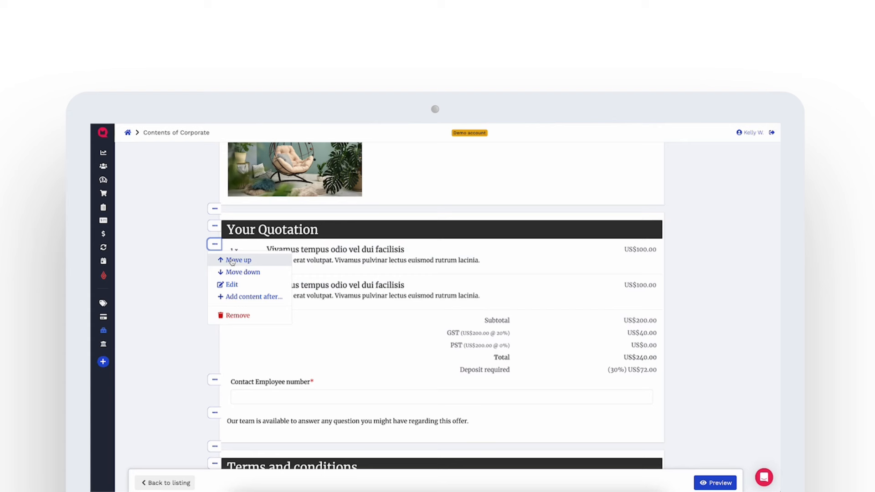
click(238, 260)
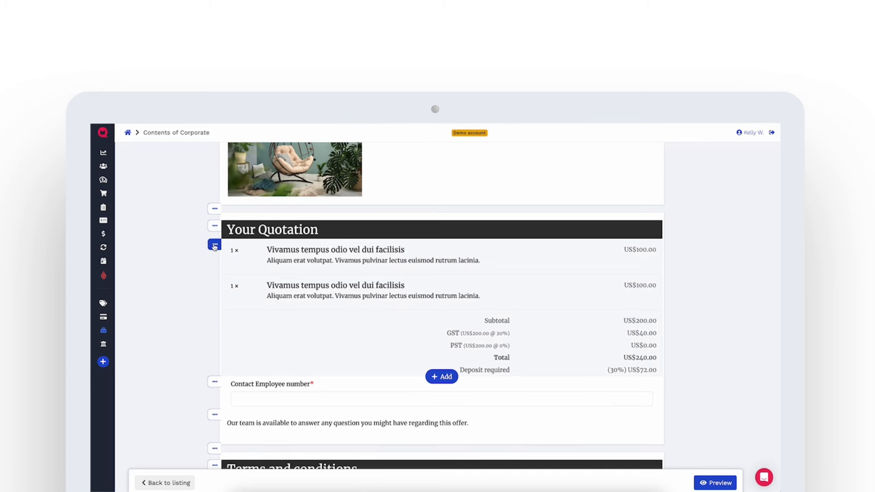
click(214, 245)
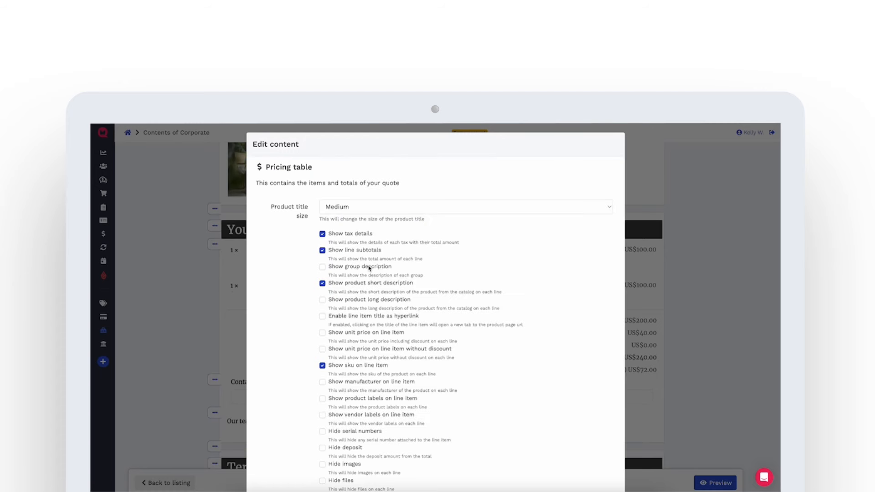
scroll(down, 3)
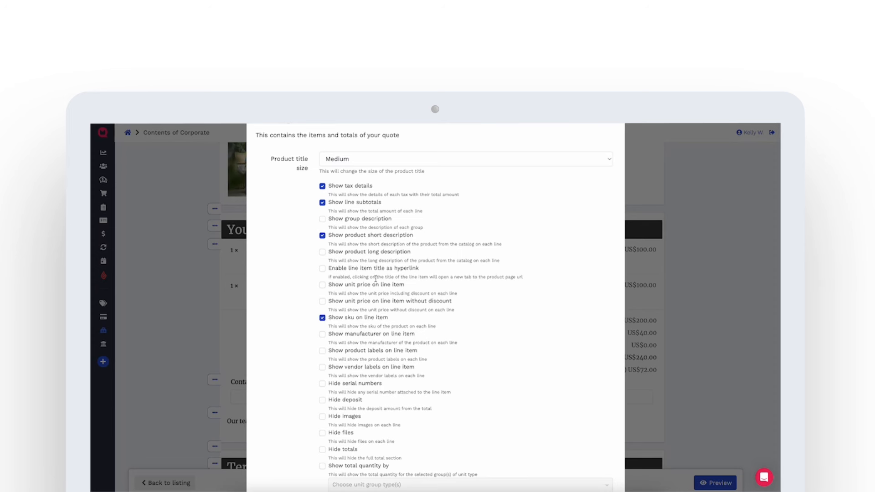
scroll(down, 3)
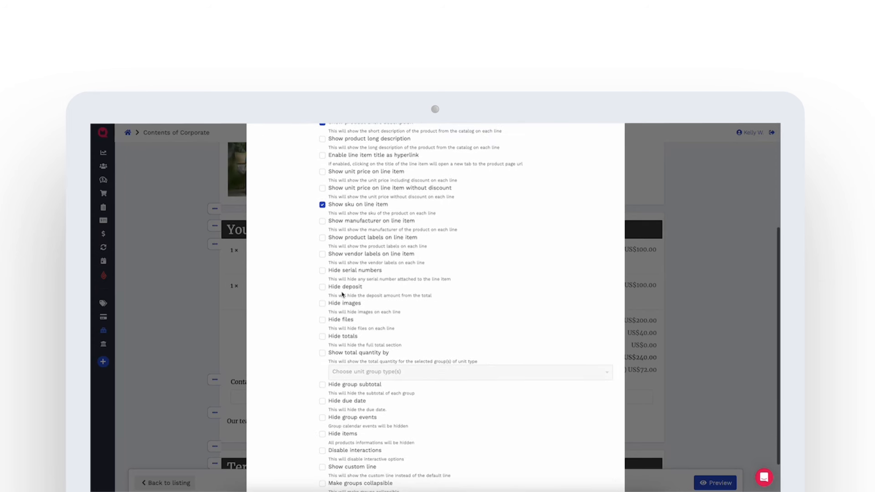
scroll(down, 3)
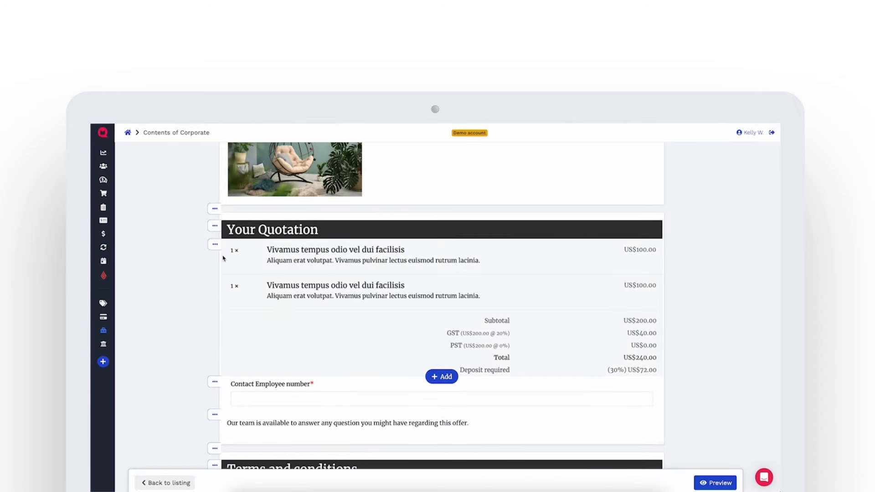
Start adding new content after the Corporate template's pricing table block
click(214, 244)
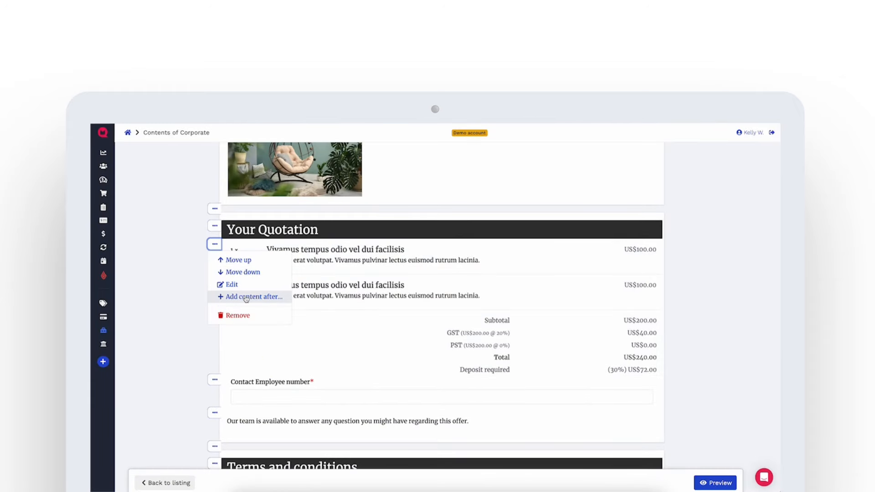
click(253, 296)
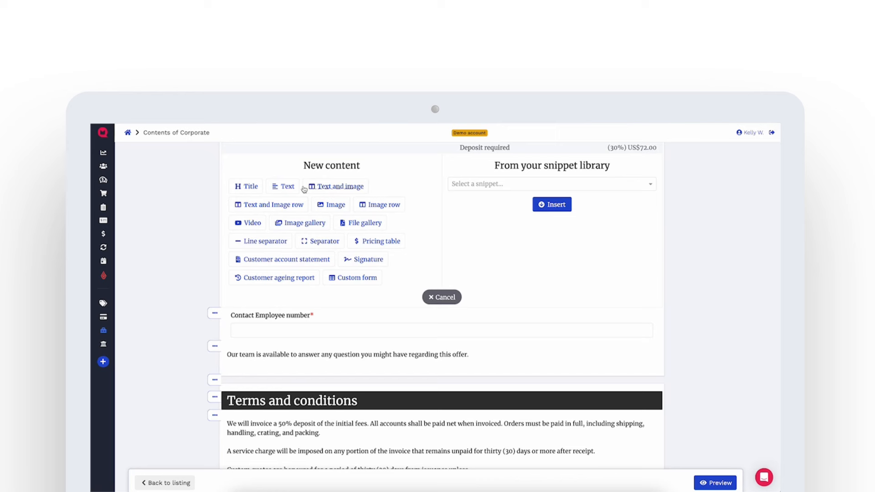
mouse_move(291, 412)
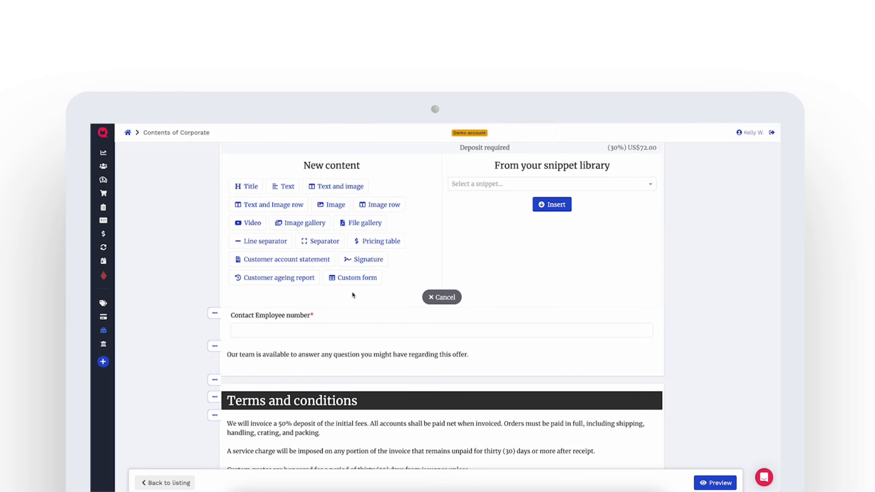
click(441, 296)
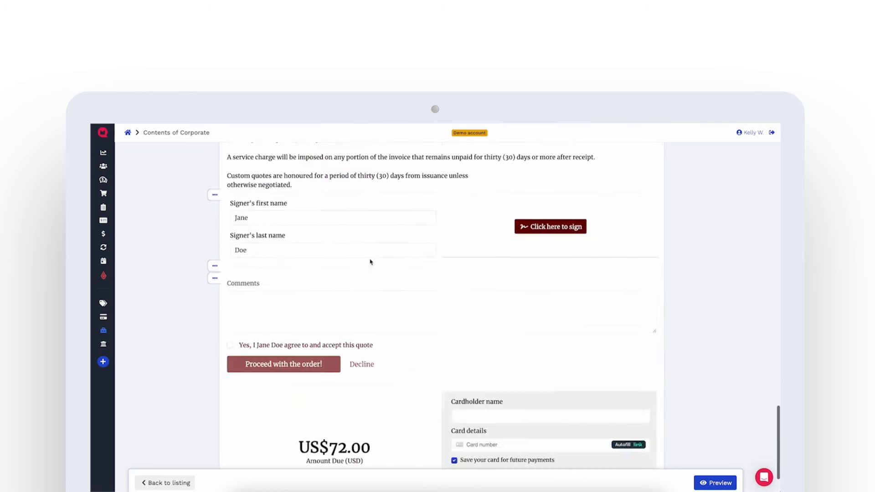
scroll(up, 3)
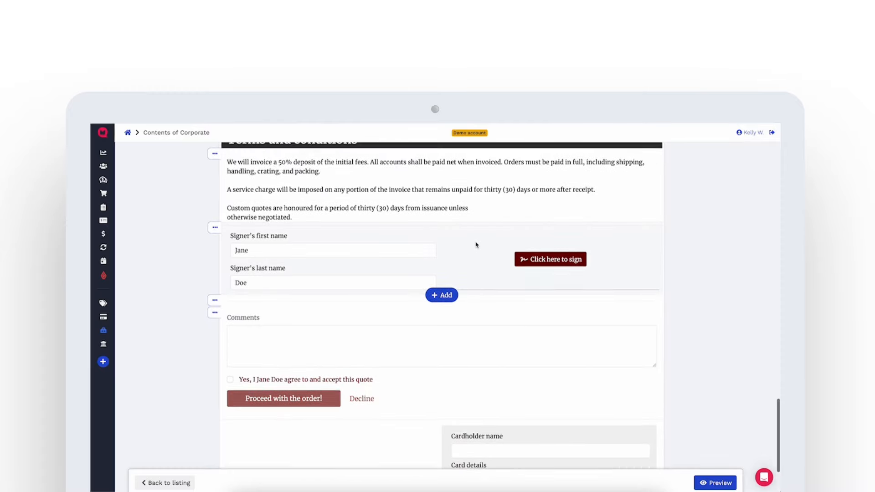
click(441, 294)
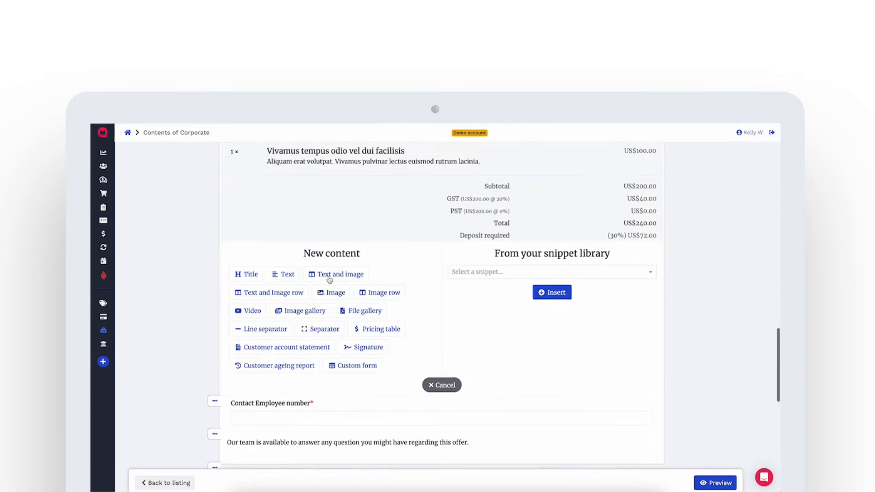
click(441, 385)
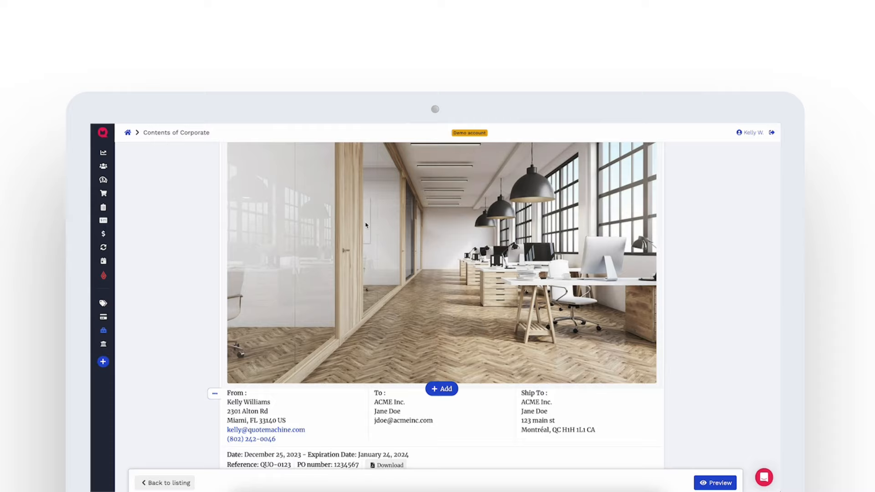
scroll(down, 3)
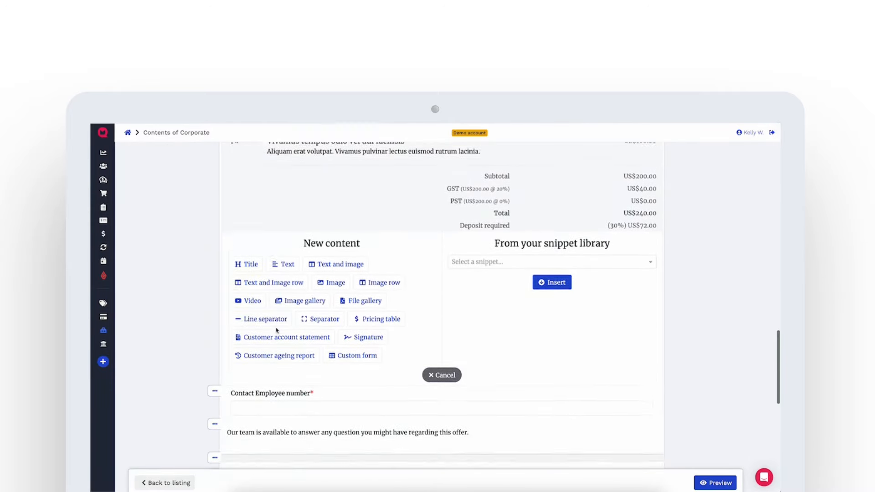
scroll(down, 3)
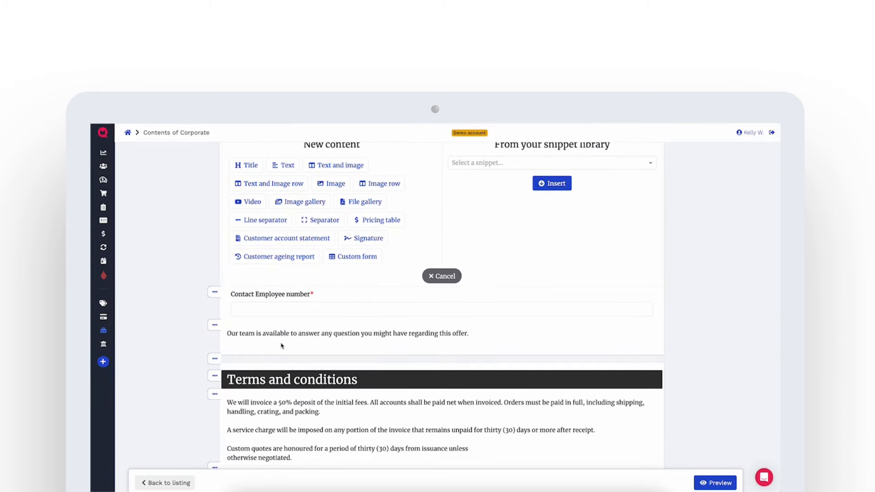
mouse_move(402, 252)
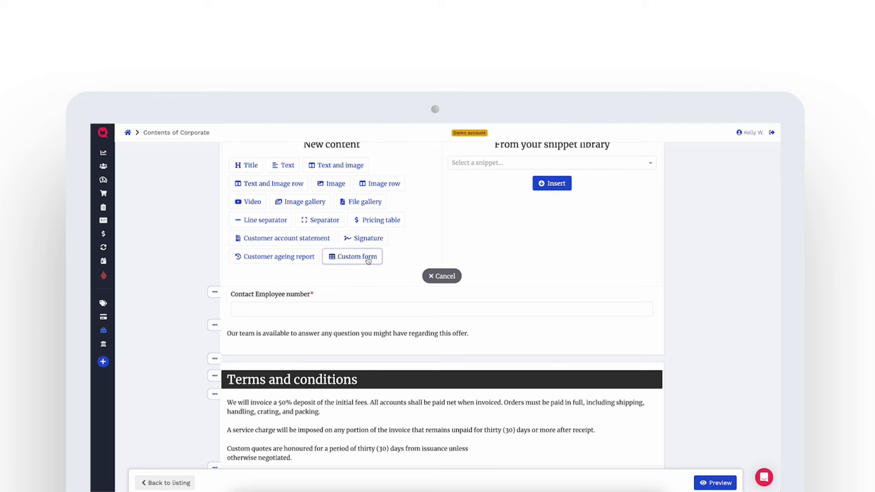
Save a Custom form section using the Comment field marked Required
click(351, 257)
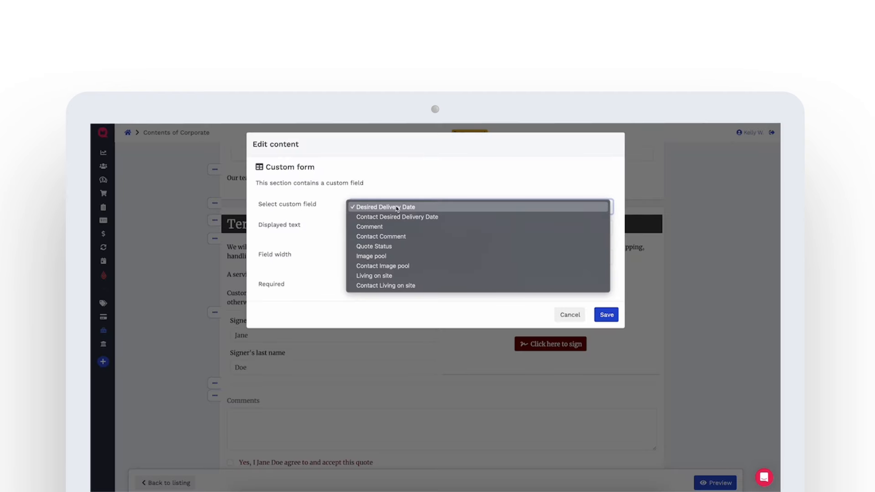
click(369, 226)
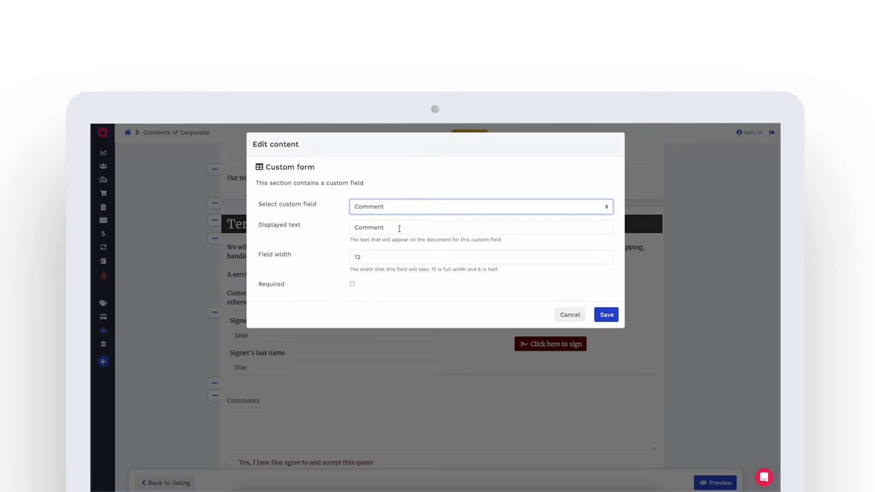
click(352, 283)
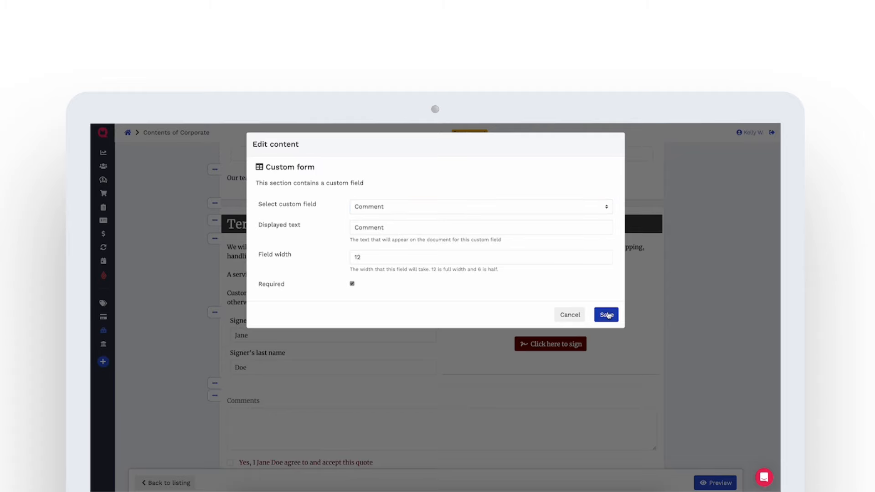
click(606, 314)
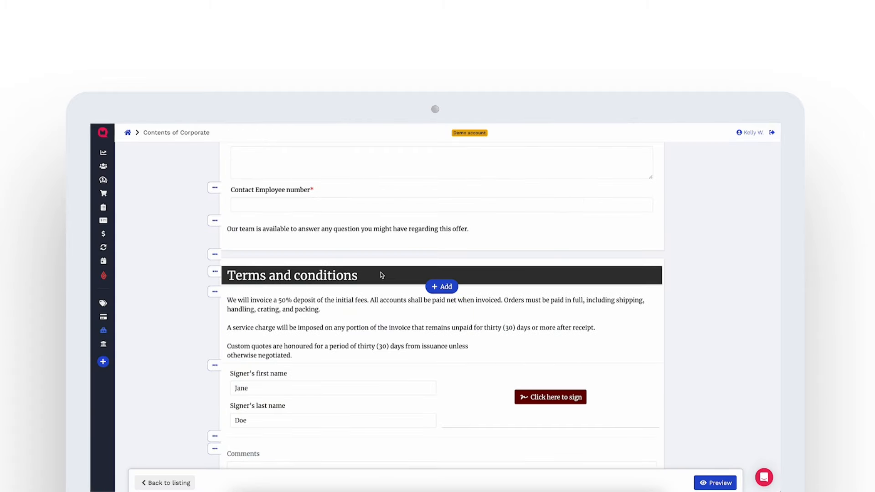
scroll(up, 3)
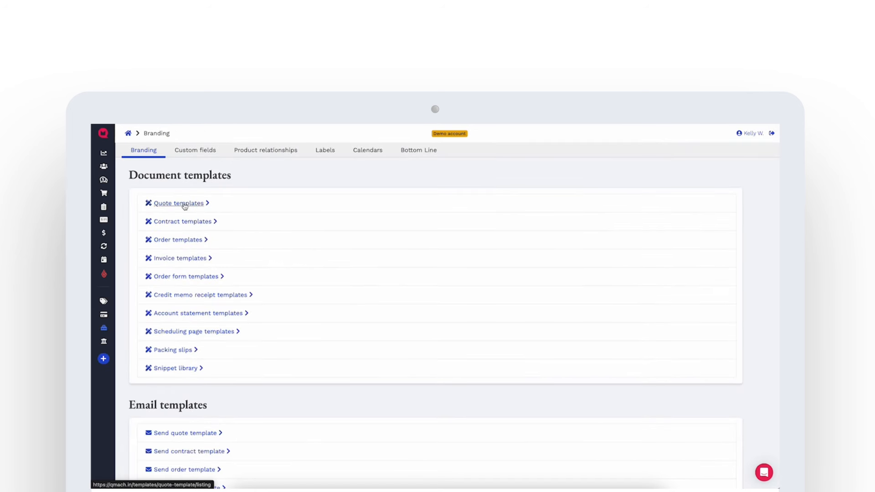
Save an enabled template 'New template 2' copied from the Catering template
click(178, 203)
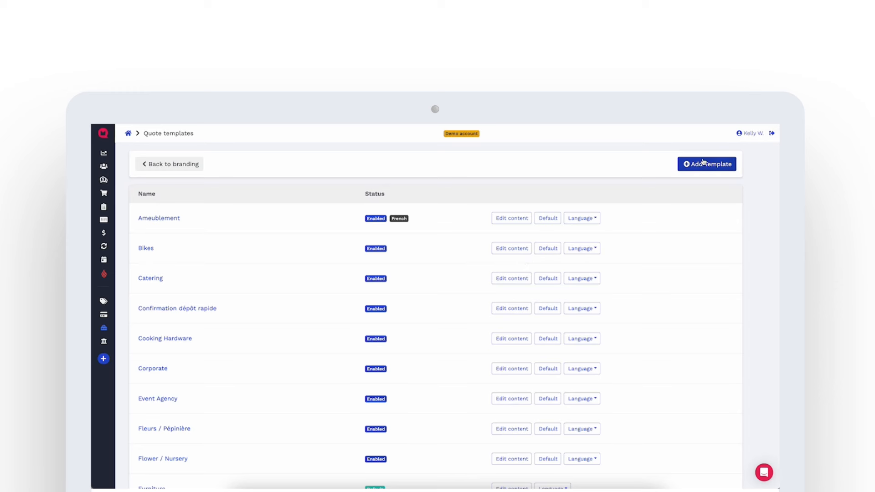
click(707, 163)
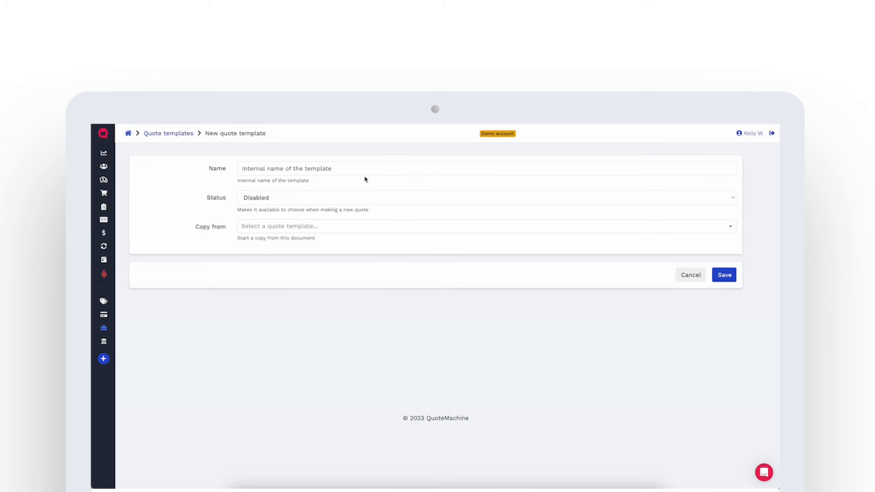
text(New template 2)
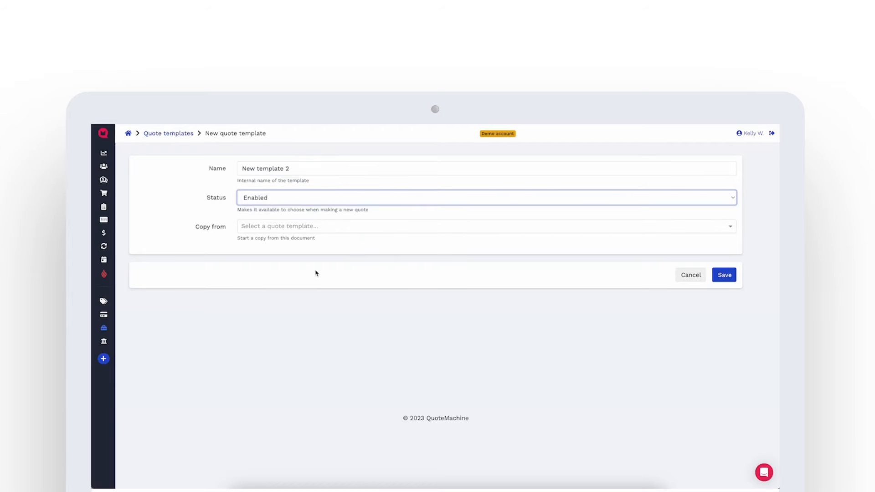
mouse_move(292, 233)
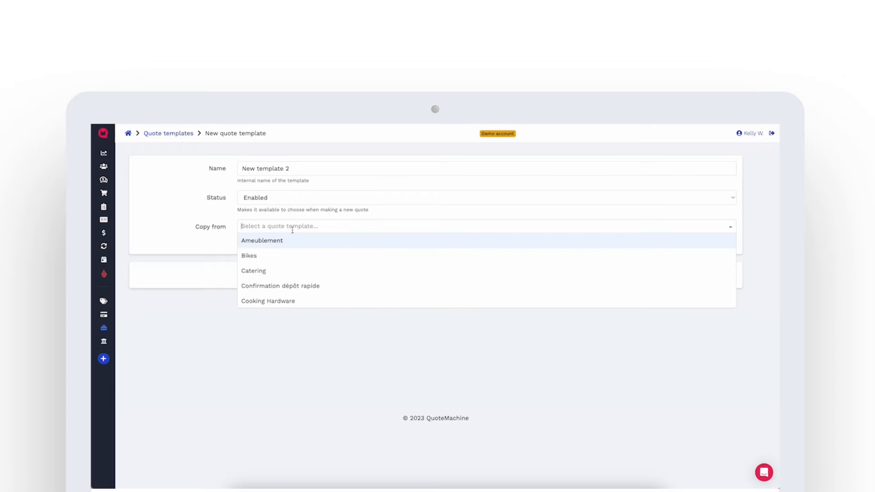
scroll(down, 3)
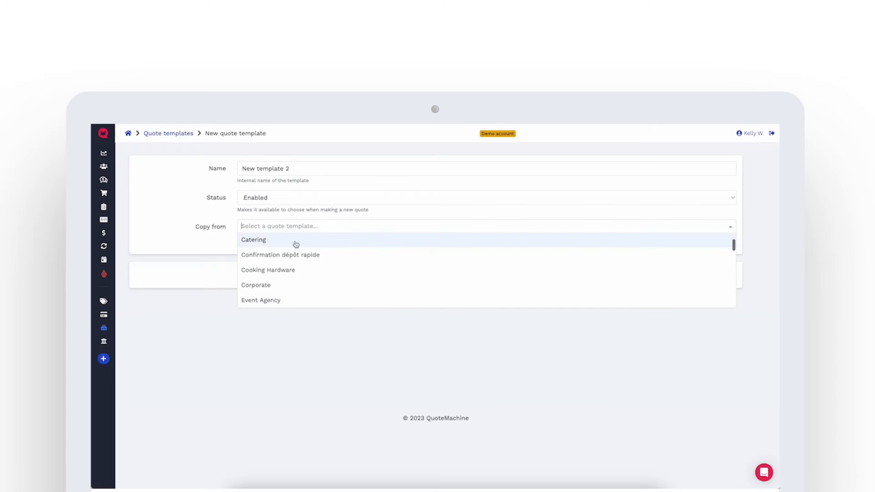
click(253, 240)
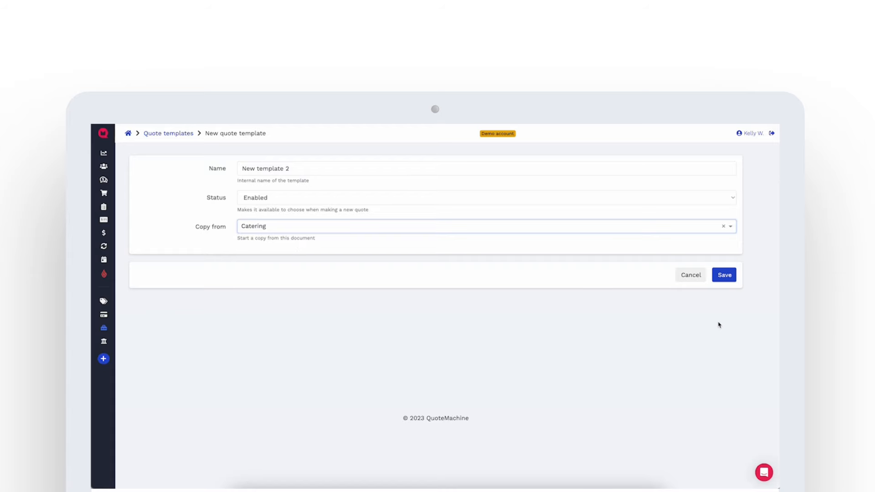
mouse_move(609, 260)
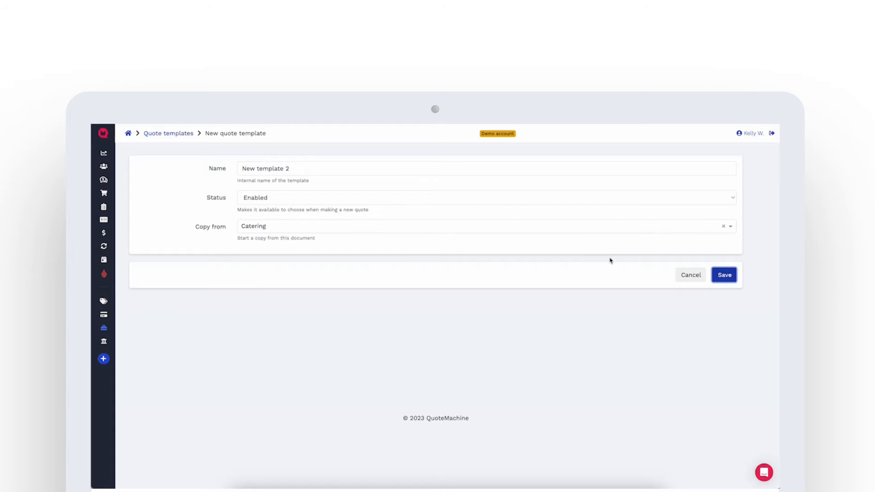
click(723, 274)
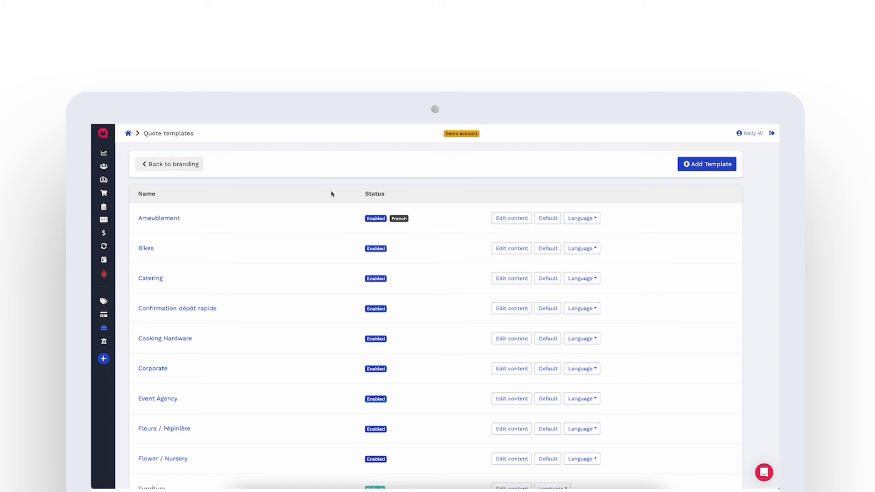
mouse_move(218, 200)
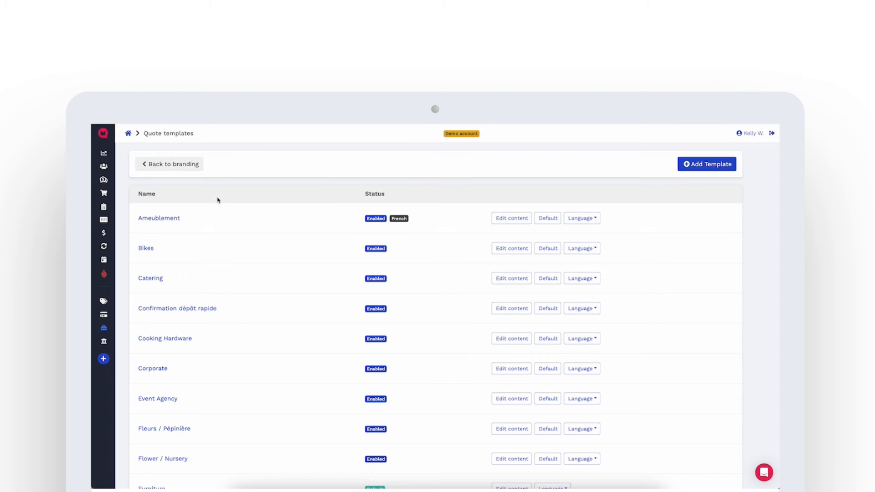
From the Quotes list, bring up QUO-1684 (Account Payable) in edit mode
click(103, 180)
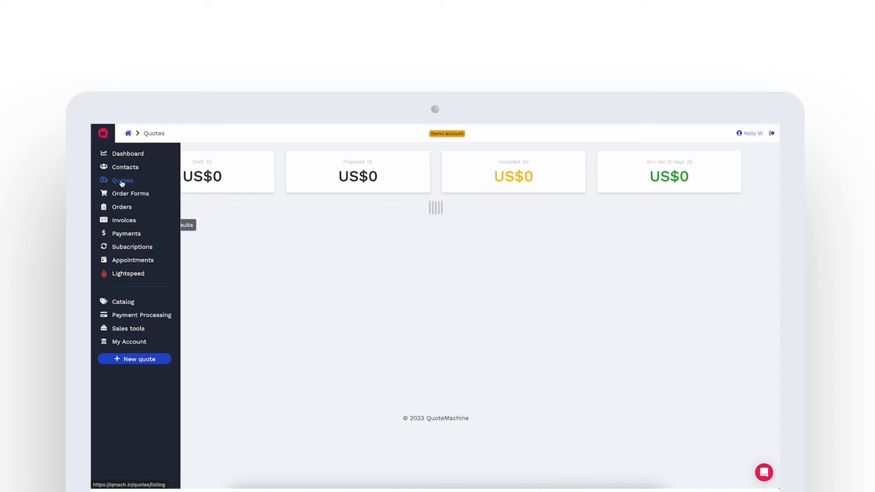
click(122, 181)
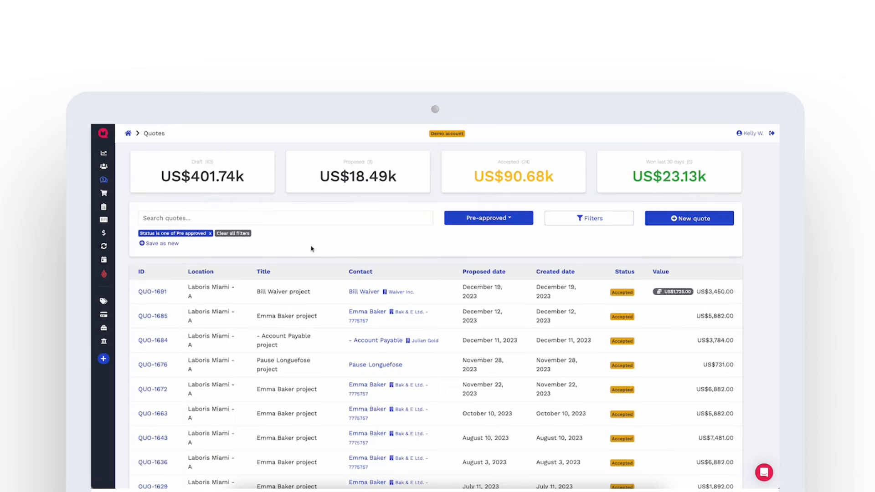
mouse_move(153, 340)
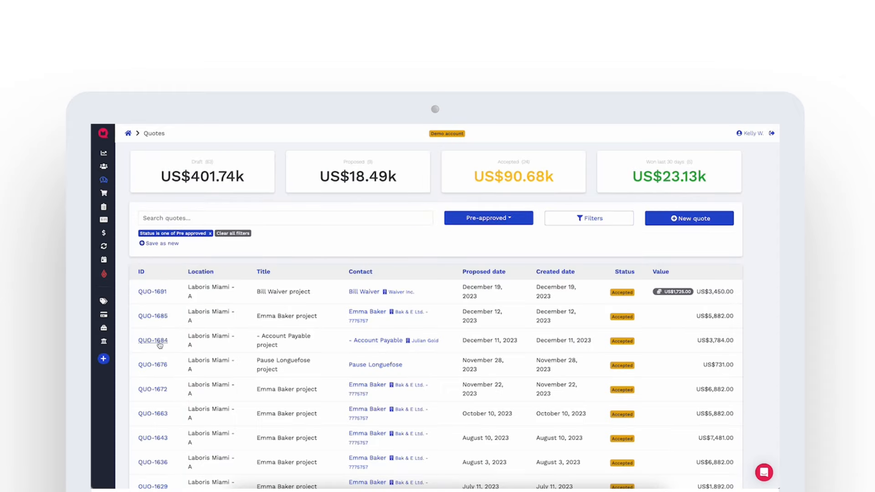
click(153, 340)
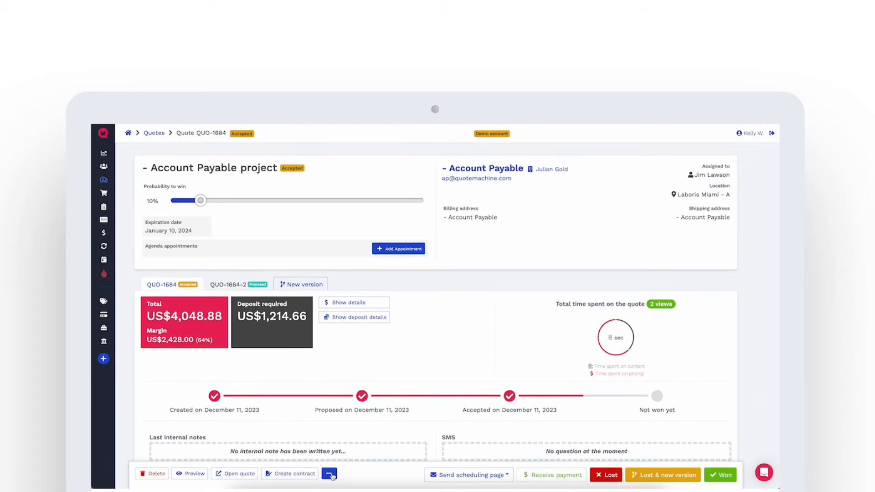
click(329, 474)
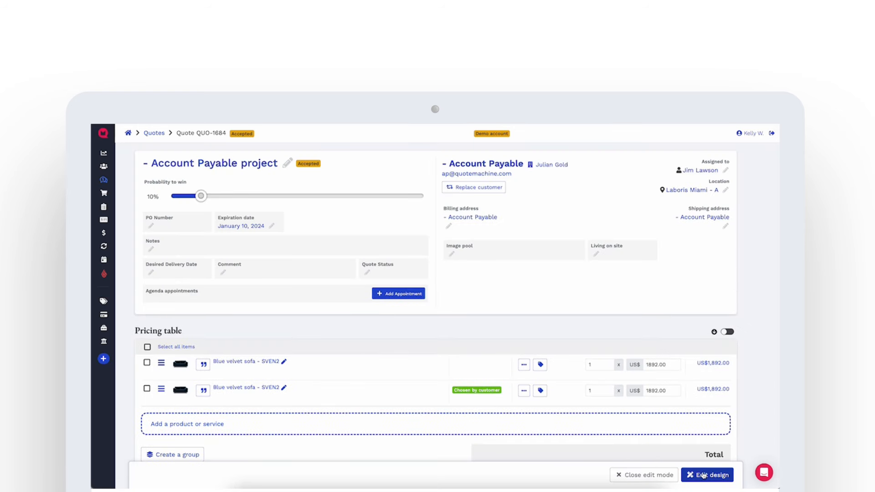
In Edit design, change QUO-1684 to the Furniture template and close edit mode
click(707, 475)
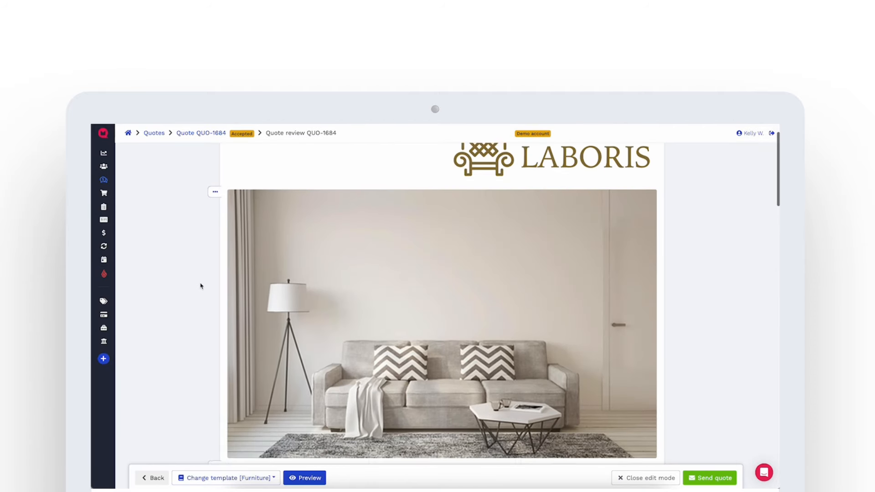
click(225, 477)
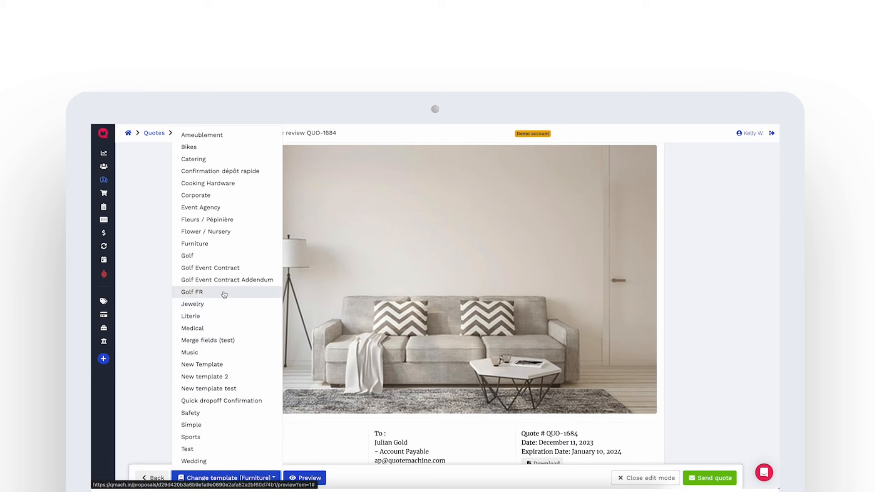
mouse_move(239, 255)
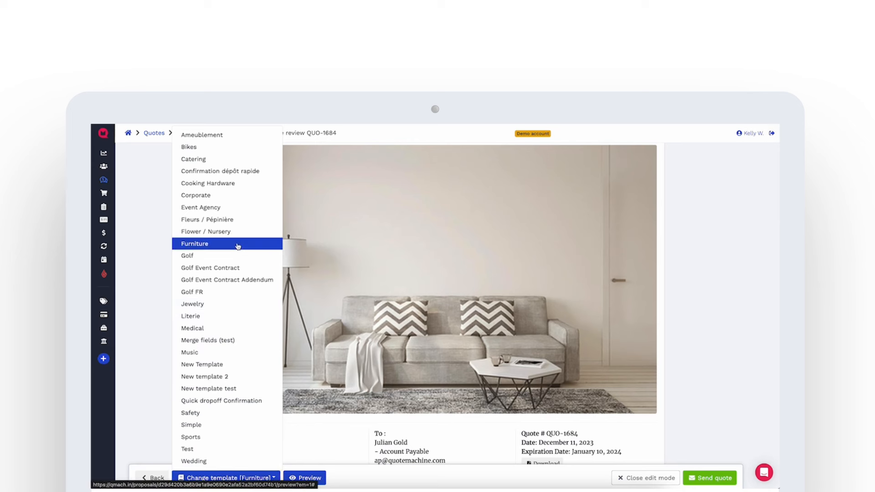
click(194, 244)
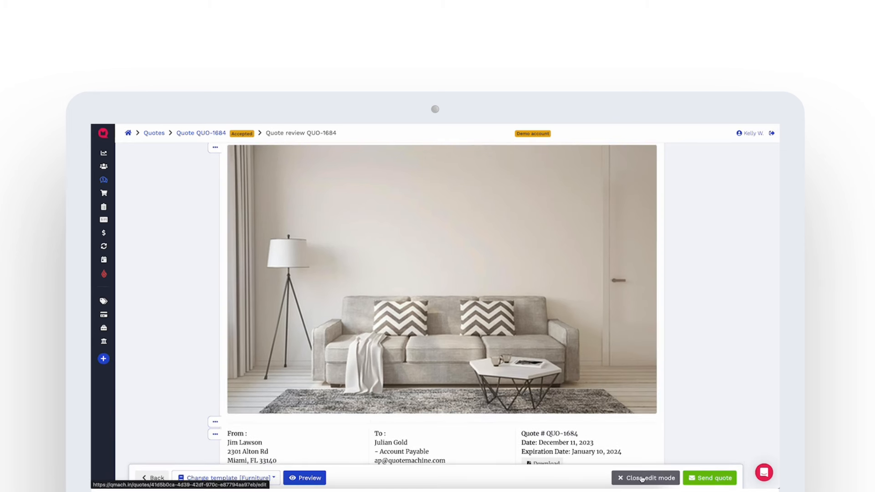
click(645, 477)
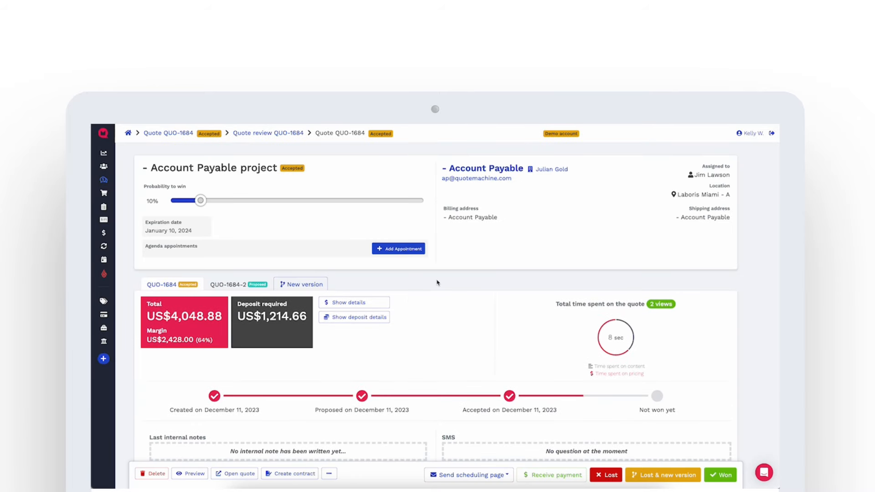
mouse_move(435, 282)
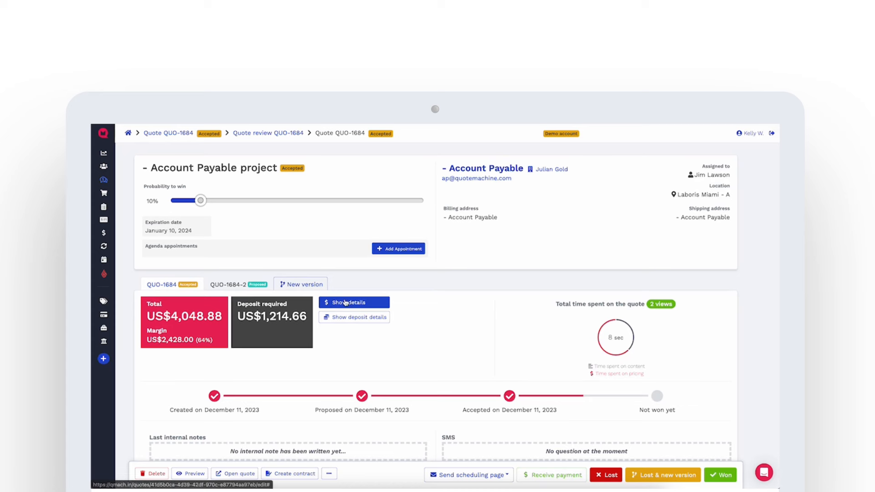
scroll(down, 3)
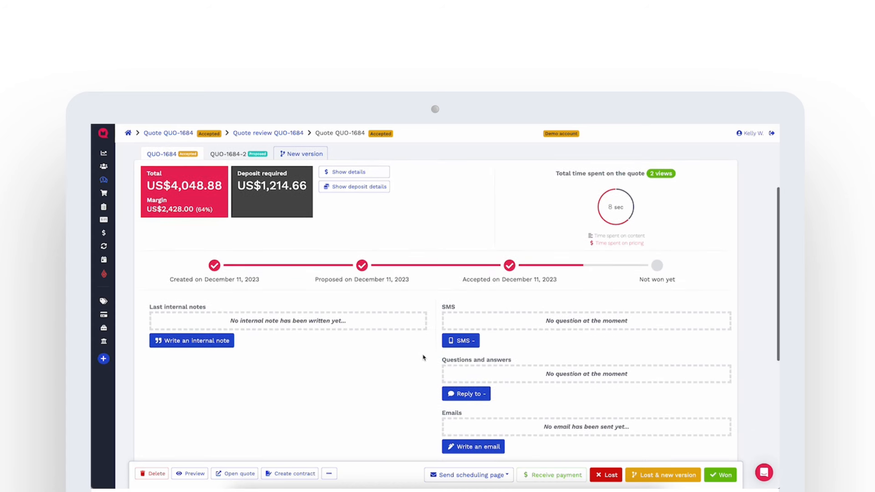